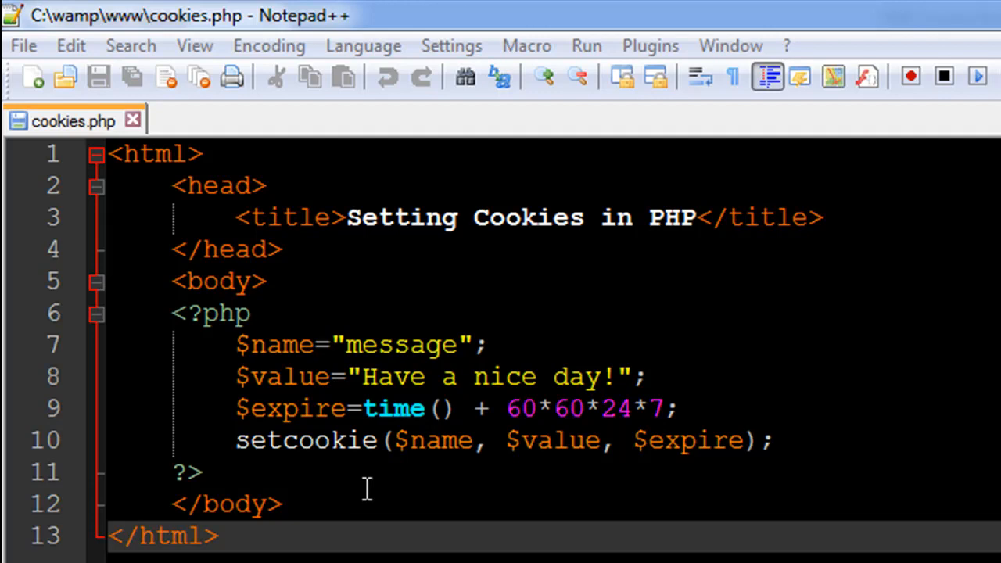
{"action": "mouse_move", "coordinate": [331, 373]}
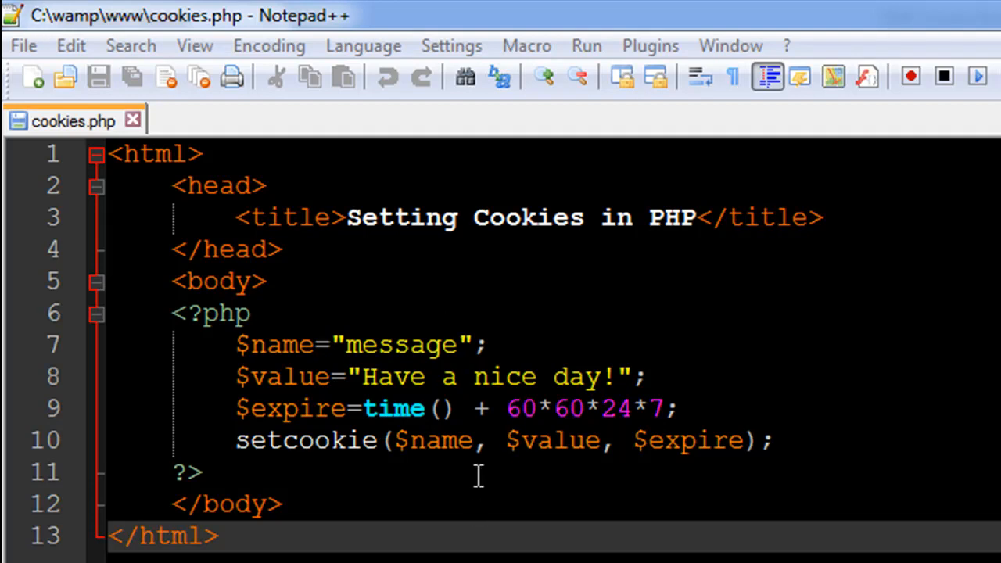
{"action": "mouse_move", "coordinate": [442, 441]}
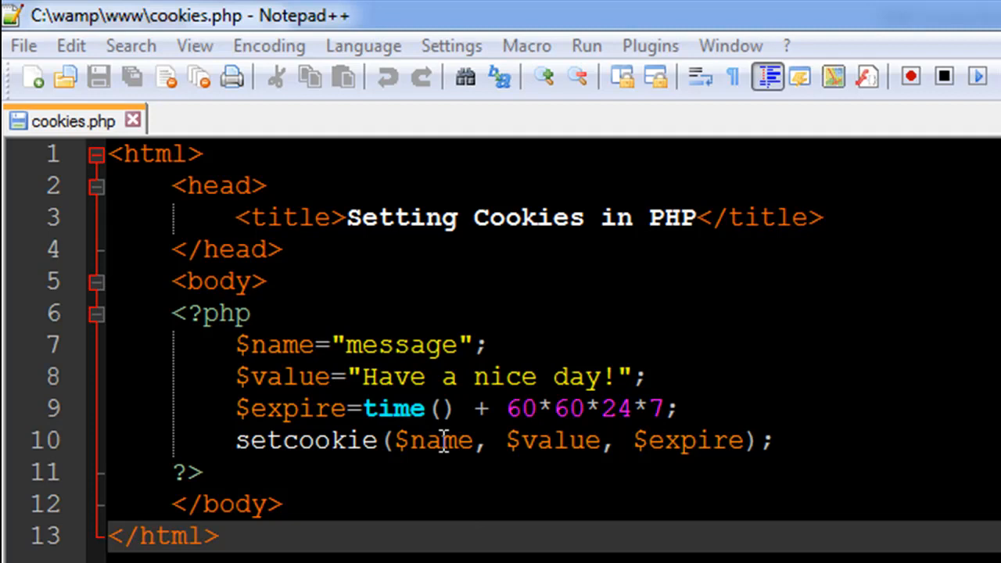
{"action": "mouse_move", "coordinate": [517, 439]}
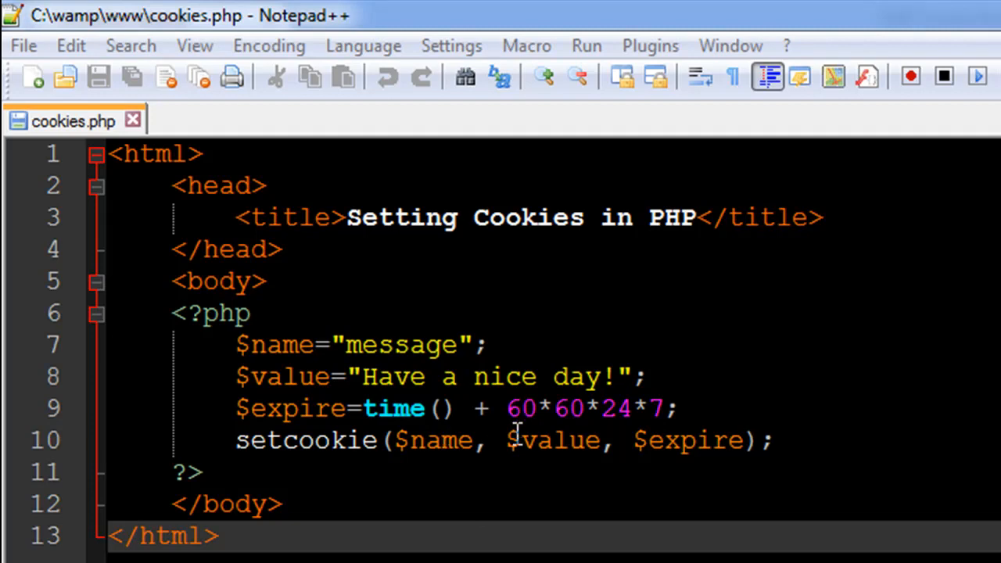
{"action": "mouse_move", "coordinate": [646, 456]}
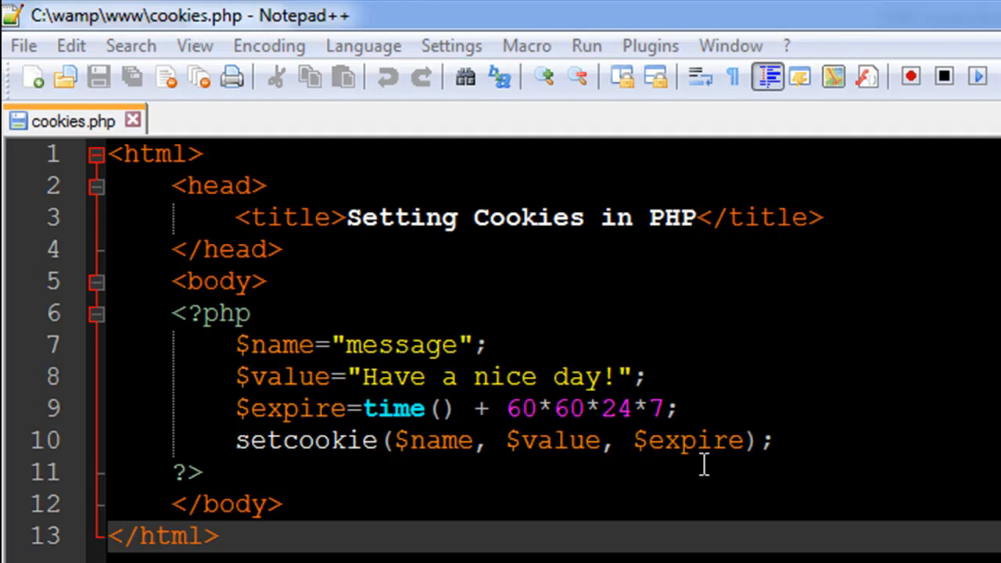
{"action": "mouse_move", "coordinate": [634, 426]}
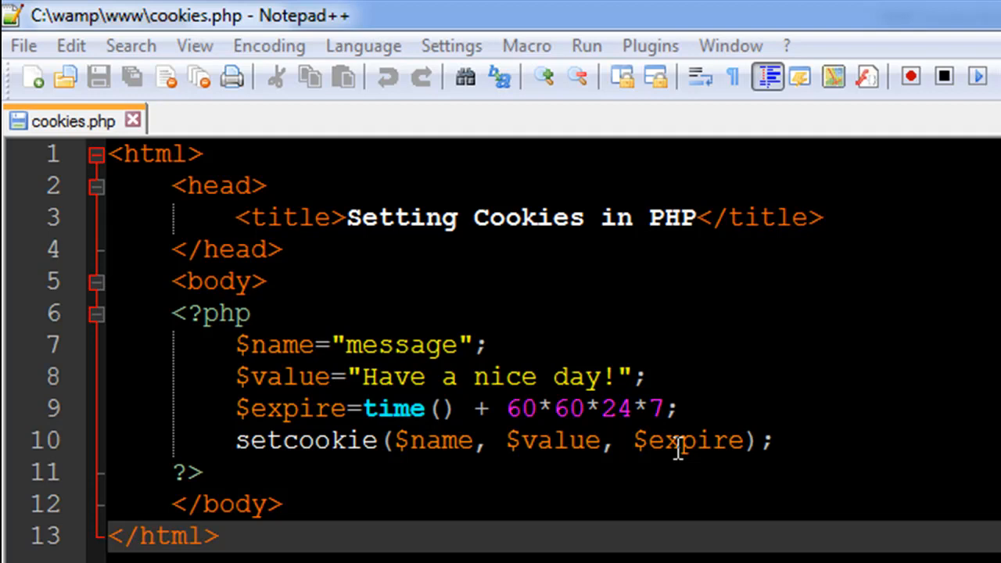
{"action": "mouse_move", "coordinate": [909, 210]}
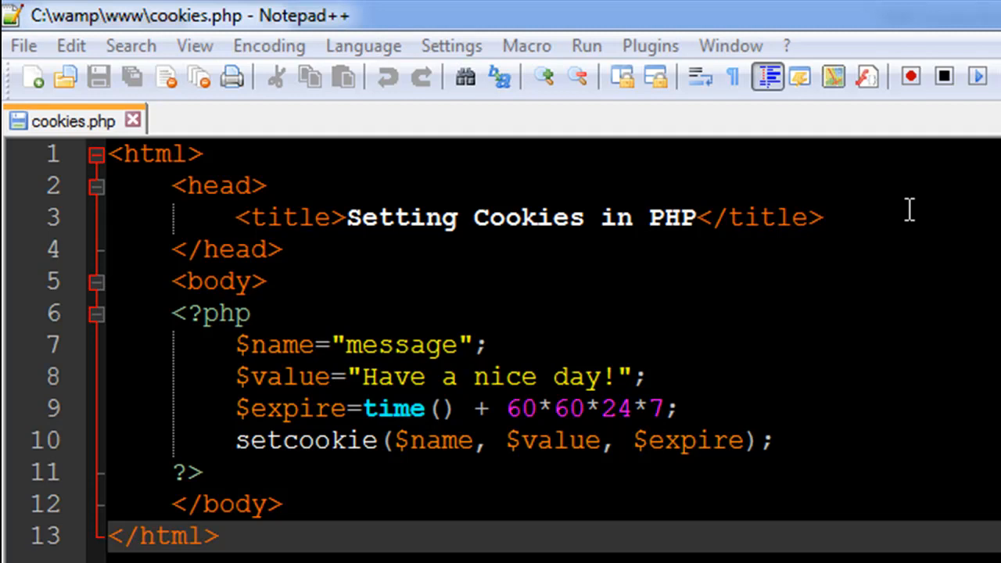
{"action": "mouse_move", "coordinate": [704, 335]}
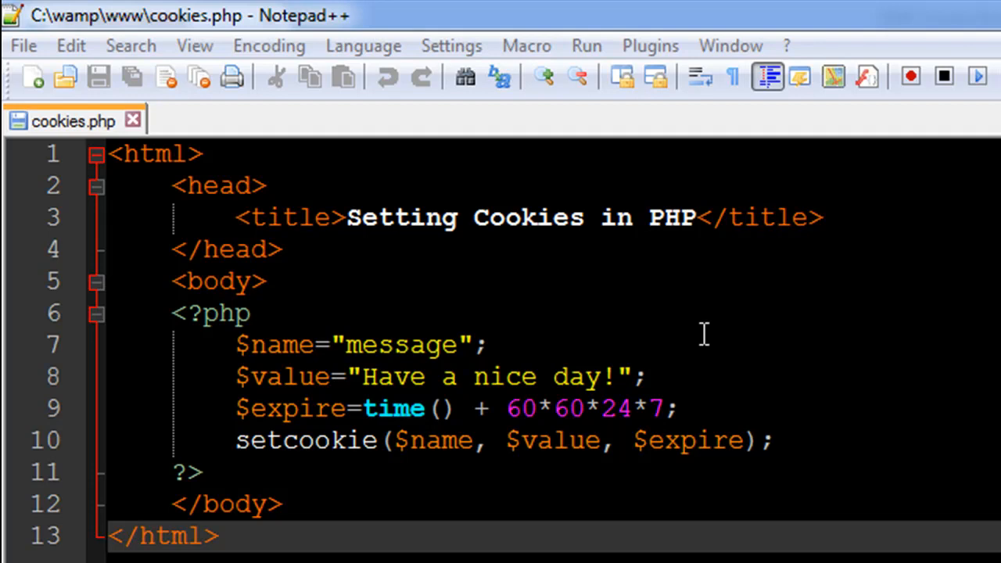
{"action": "mouse_move", "coordinate": [434, 410]}
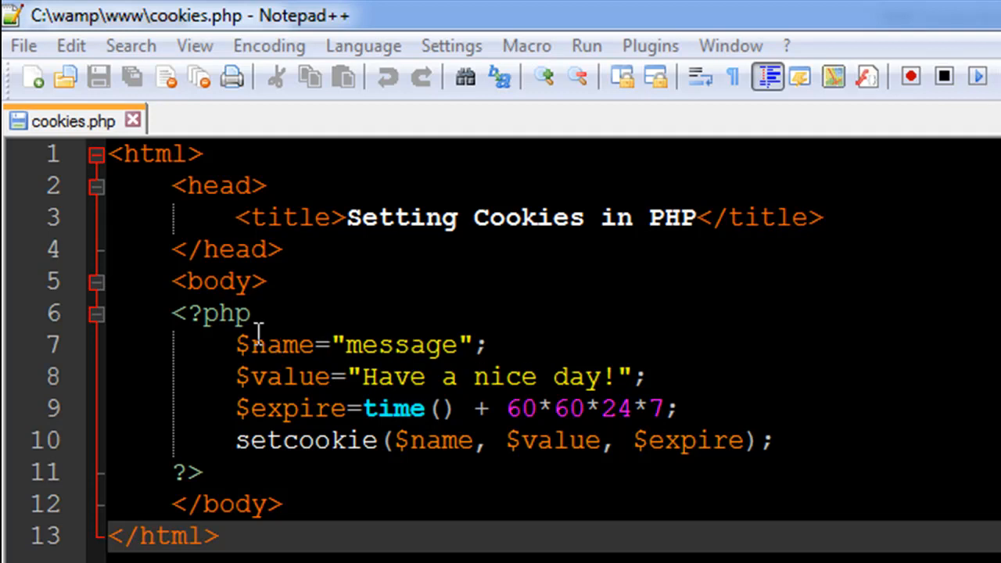
{"action": "mouse_move", "coordinate": [283, 352]}
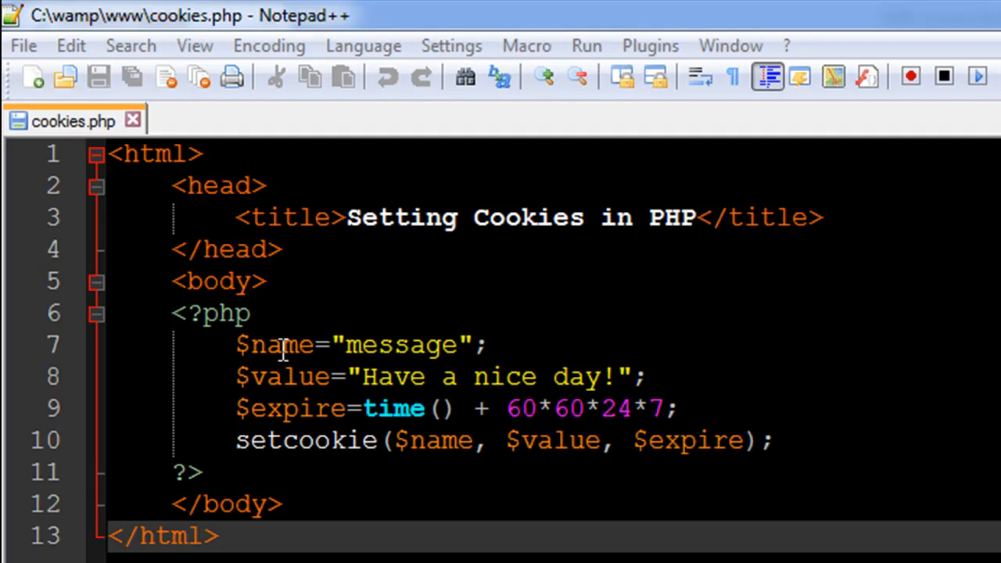
{"action": "mouse_move", "coordinate": [421, 344]}
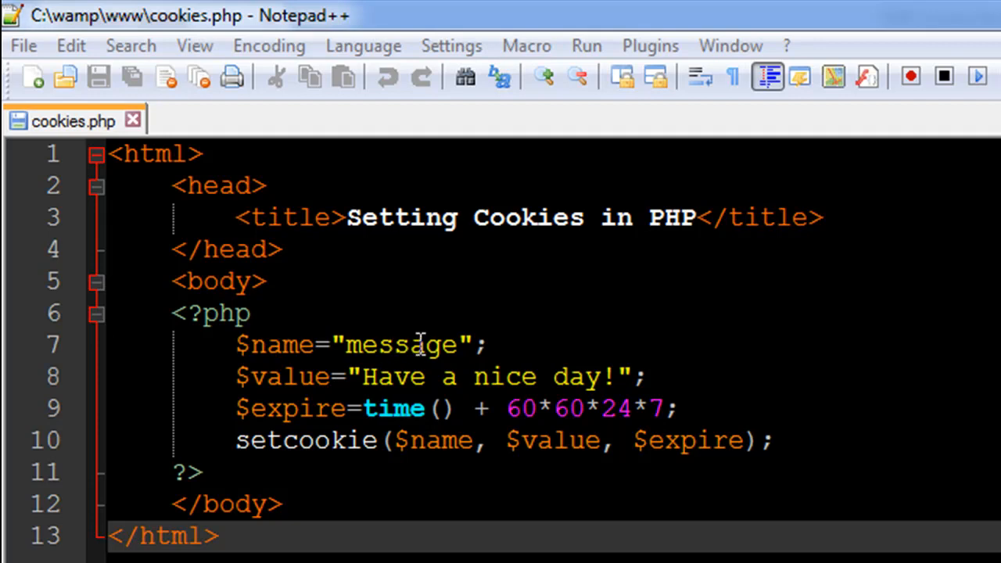
{"action": "mouse_move", "coordinate": [309, 398]}
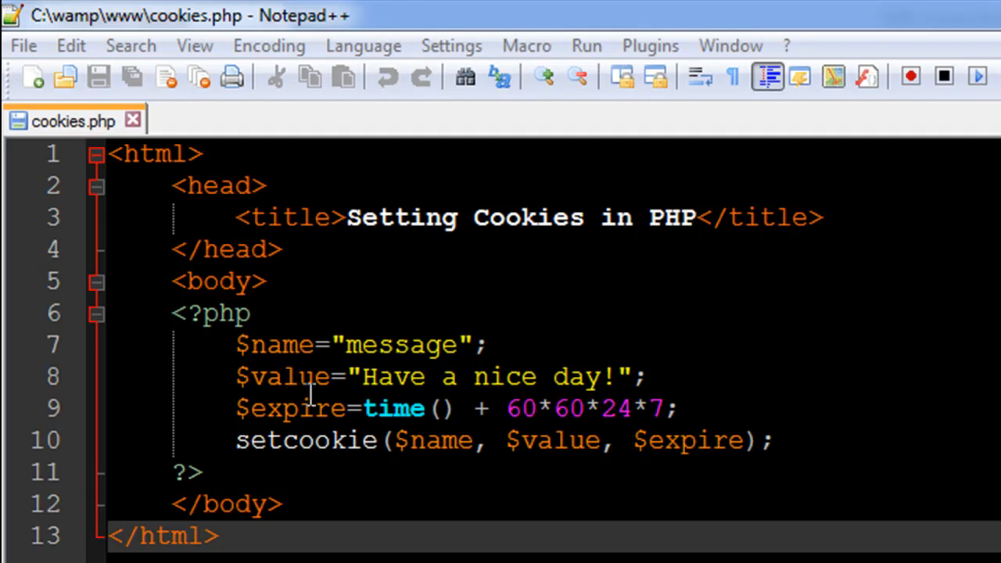
{"action": "mouse_move", "coordinate": [519, 376]}
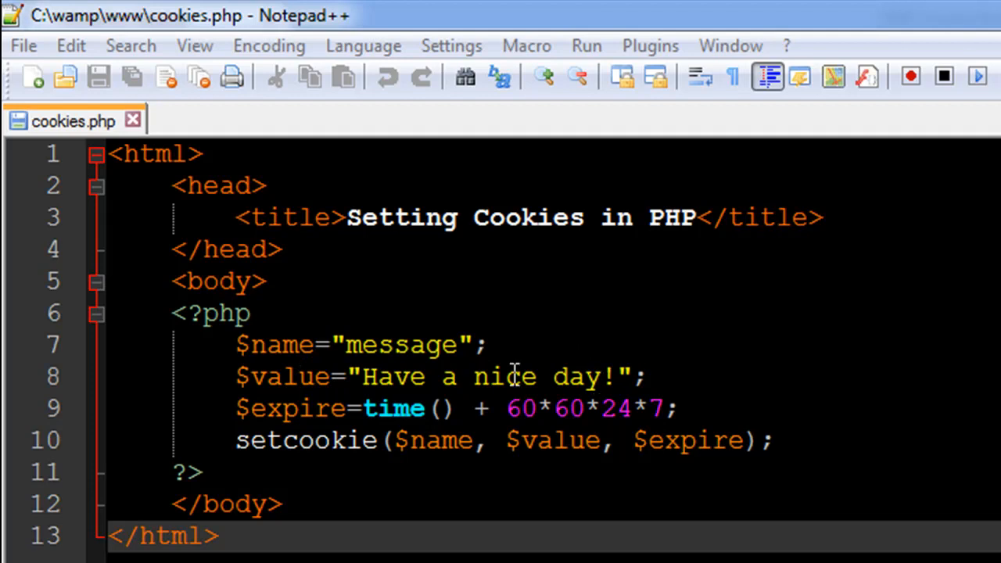
{"action": "mouse_move", "coordinate": [434, 409]}
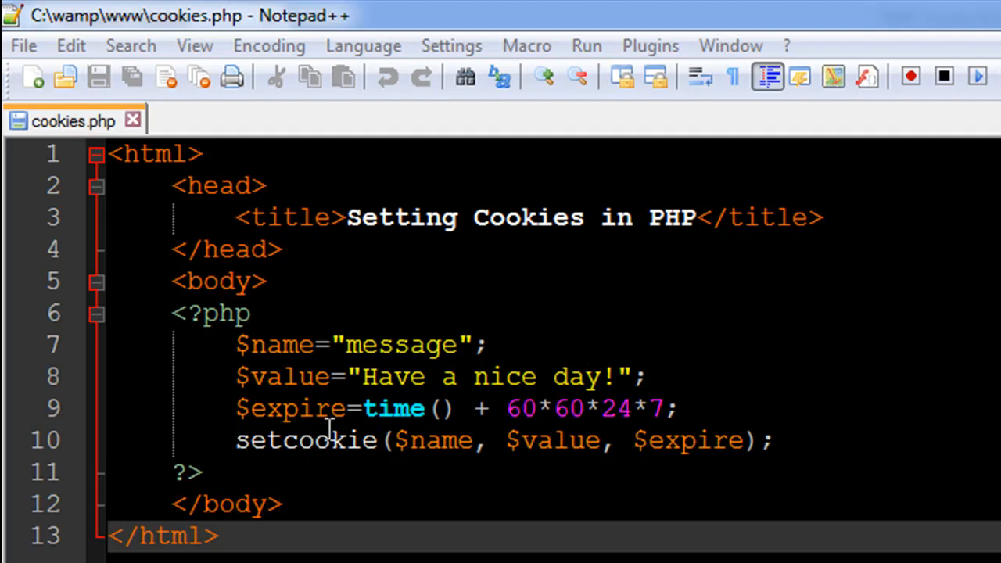
{"action": "mouse_move", "coordinate": [371, 411]}
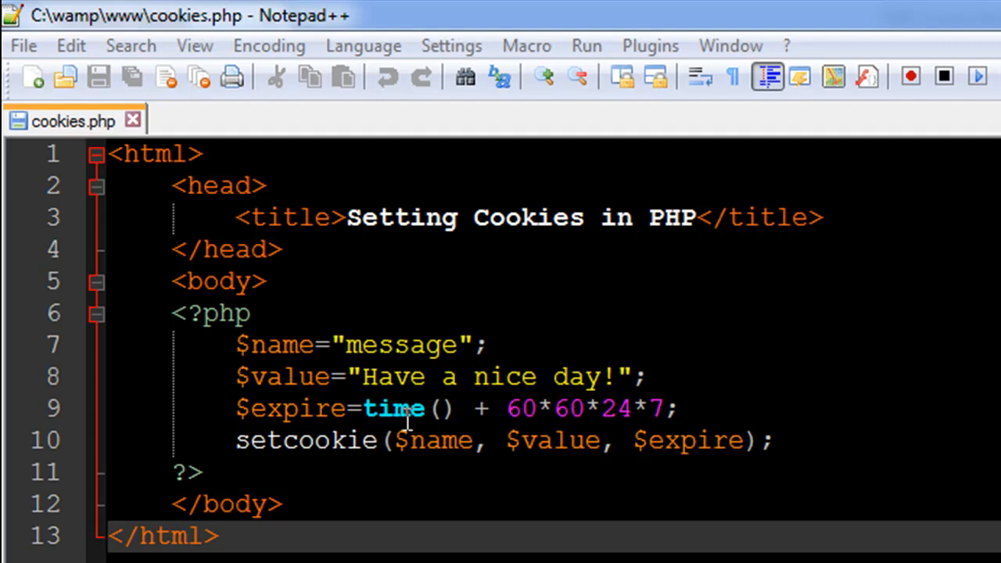
{"action": "mouse_move", "coordinate": [437, 441]}
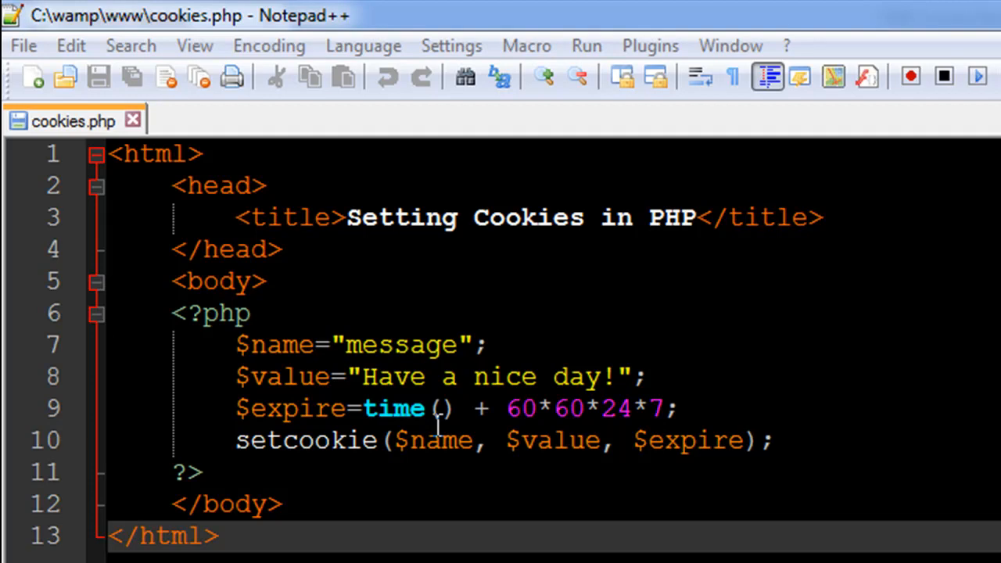
{"action": "mouse_move", "coordinate": [286, 441]}
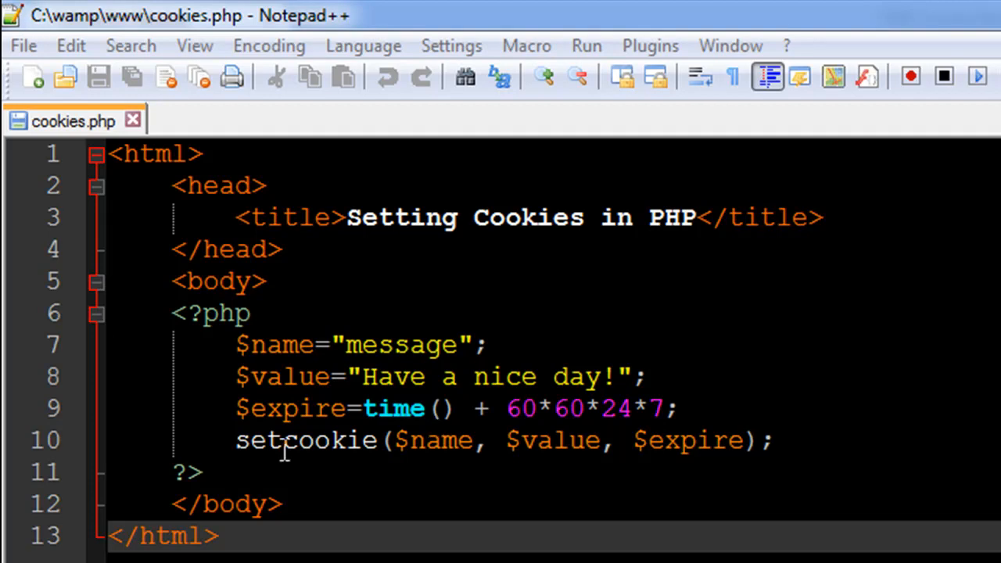
{"action": "mouse_move", "coordinate": [649, 441]}
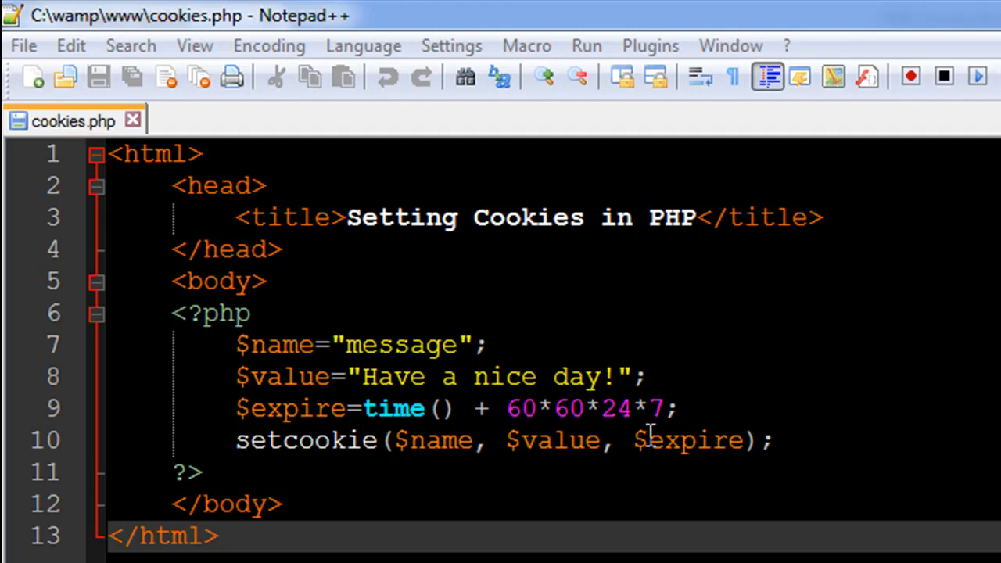
{"action": "mouse_move", "coordinate": [513, 408]}
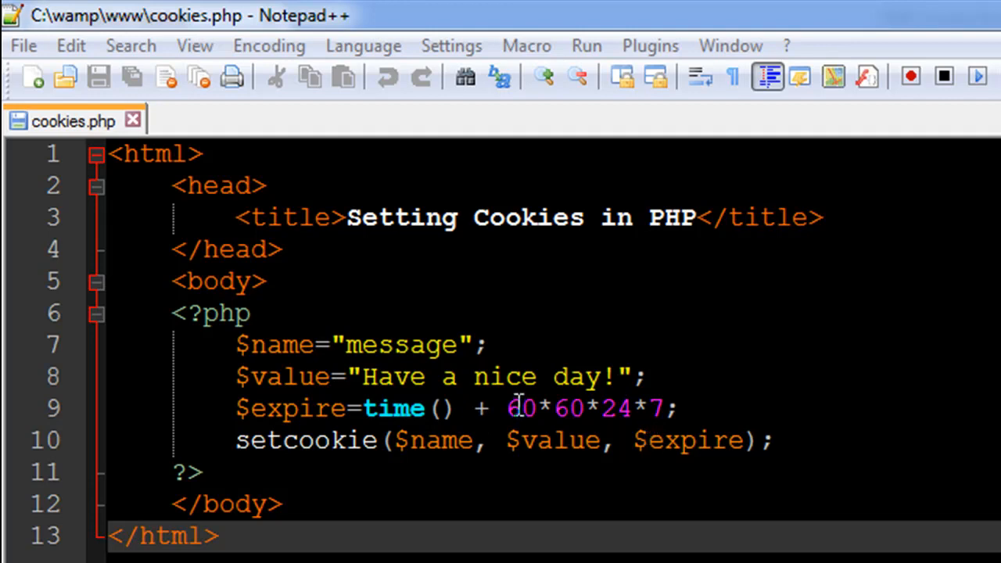
{"action": "mouse_move", "coordinate": [685, 440]}
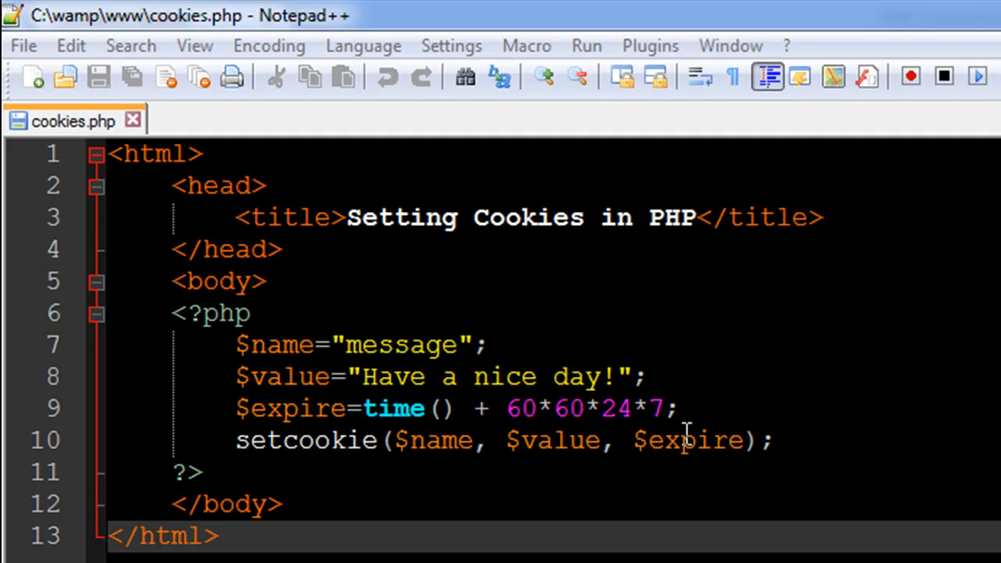
{"action": "mouse_move", "coordinate": [633, 456]}
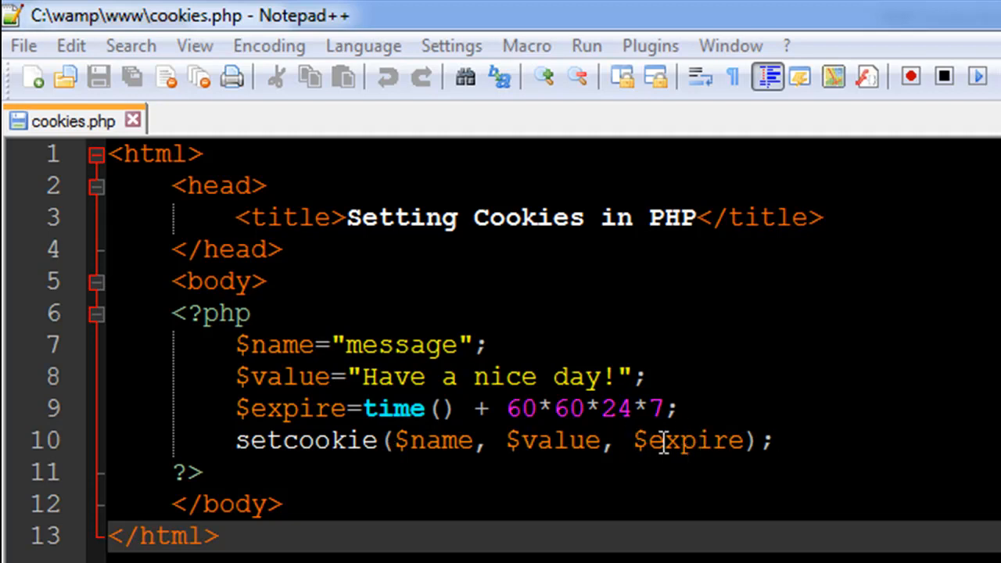
{"action": "mouse_move", "coordinate": [702, 399]}
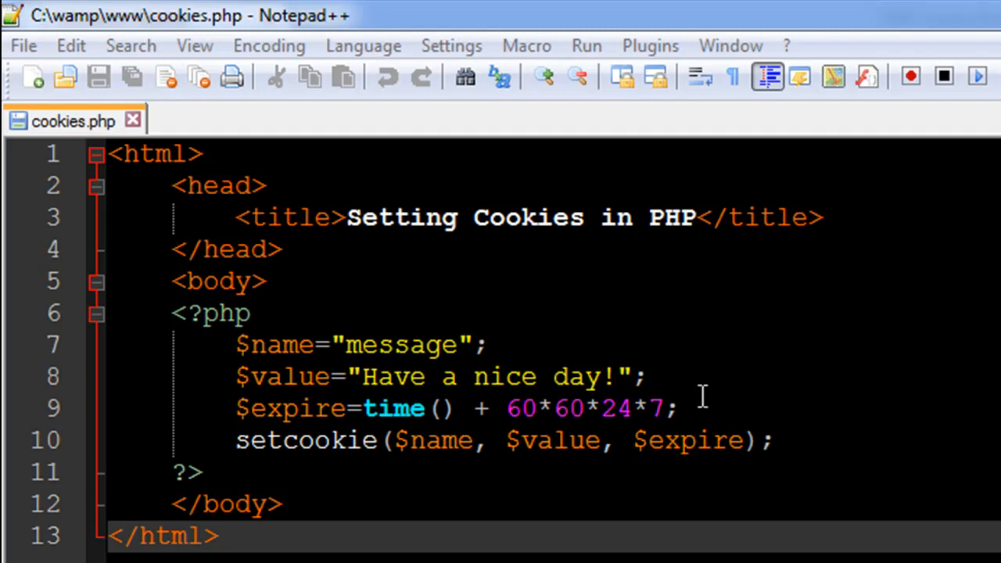
{"action": "mouse_move", "coordinate": [611, 433]}
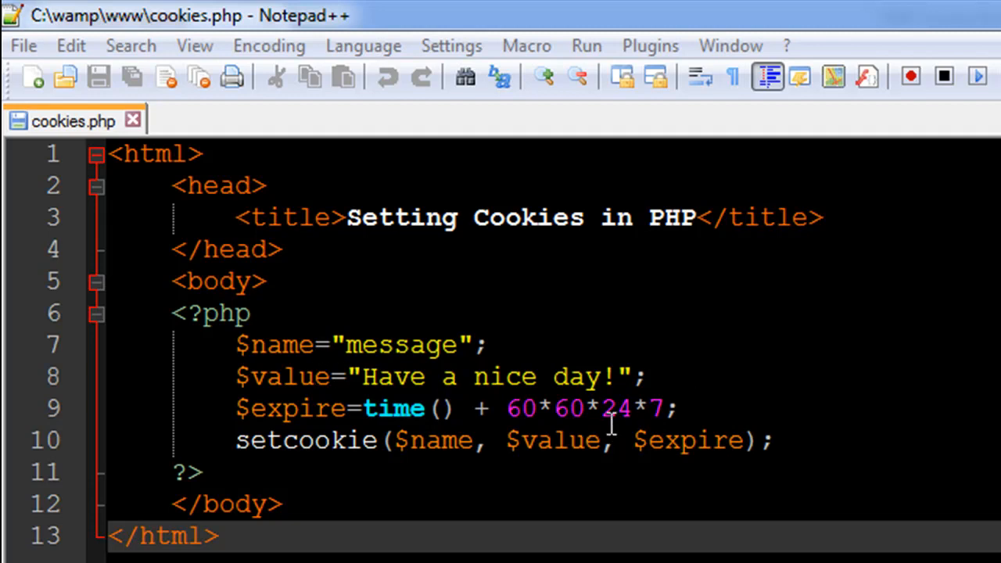
{"action": "mouse_move", "coordinate": [446, 376]}
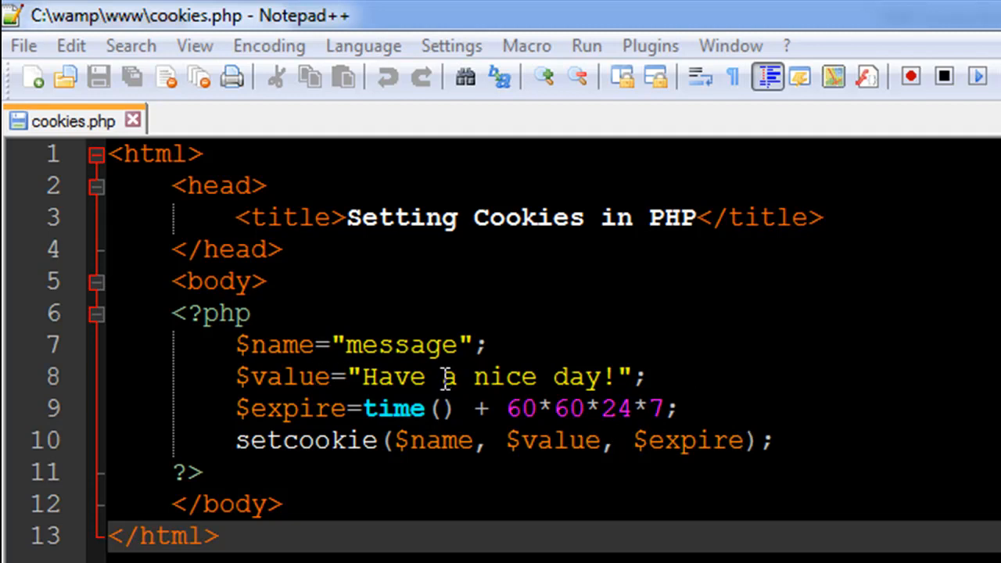
{"action": "mouse_move", "coordinate": [487, 403]}
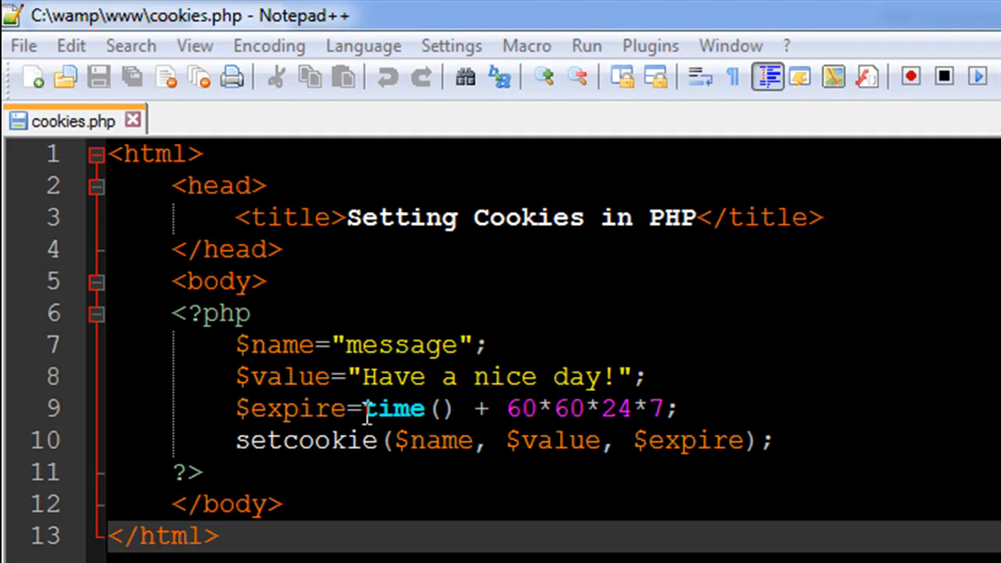
{"action": "mouse_move", "coordinate": [526, 426]}
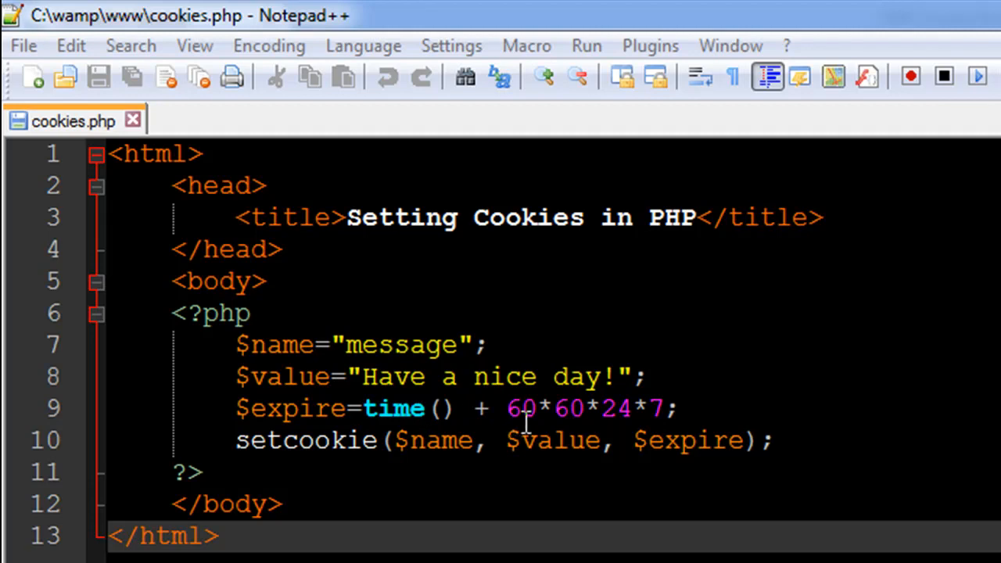
- Highlight the one-week expiry expression 60*60*24*7 on line 9, singling out the 24-hour factor
{"action": "left_click_drag", "start_coordinate": [506, 408], "coordinate": [665, 407]}
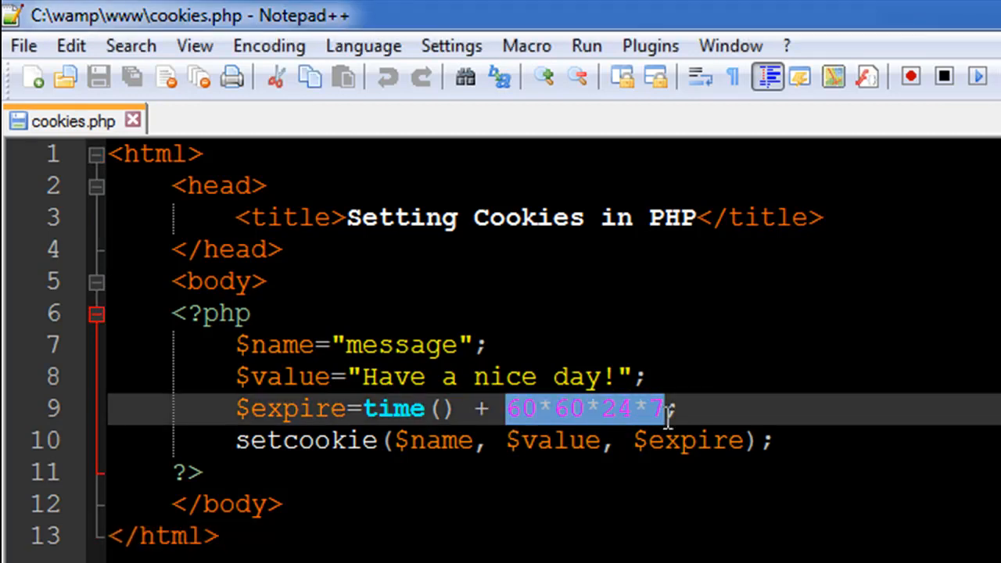
{"action": "left_click", "coordinate": [680, 408]}
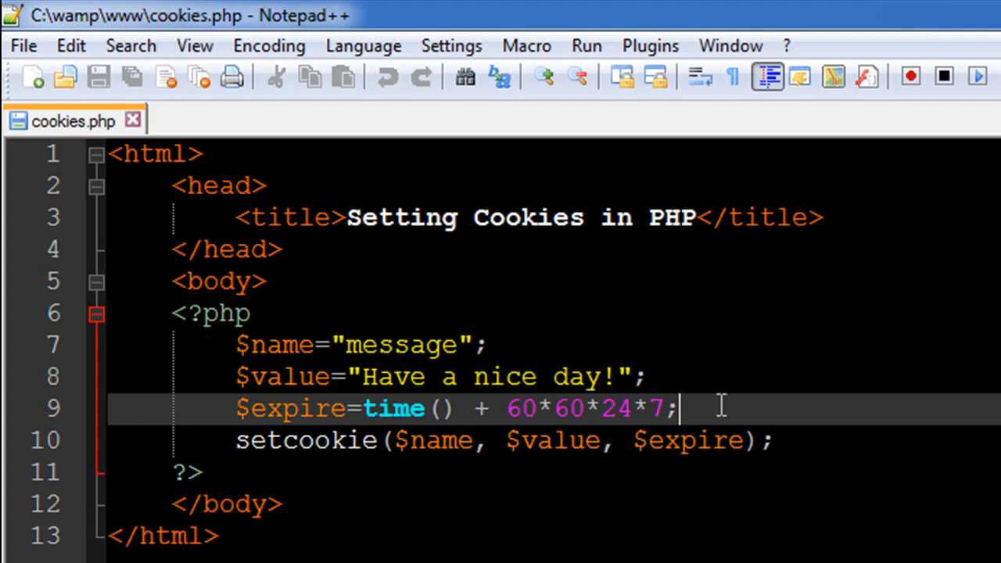
{"action": "double_click", "coordinate": [524, 408]}
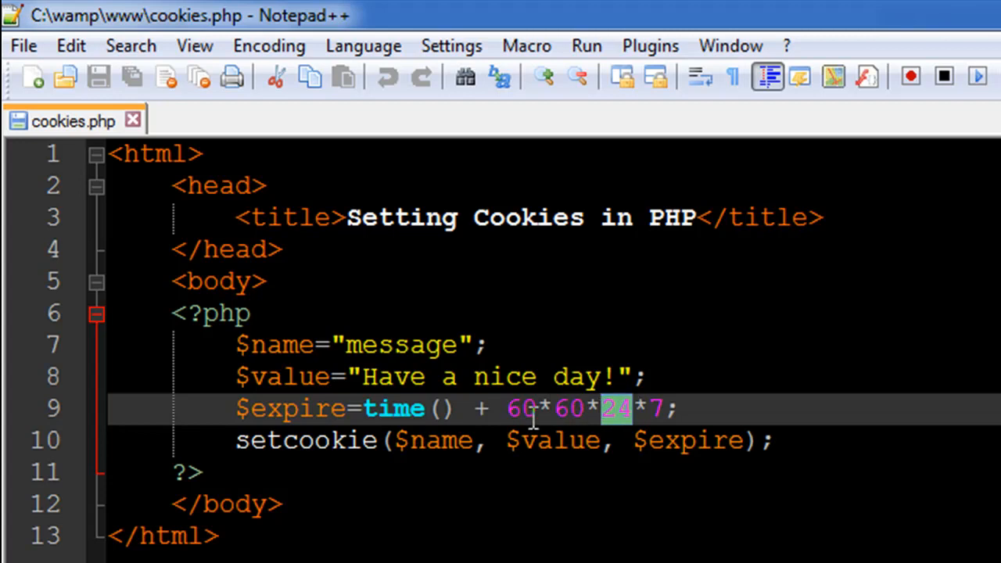
{"action": "mouse_move", "coordinate": [618, 453]}
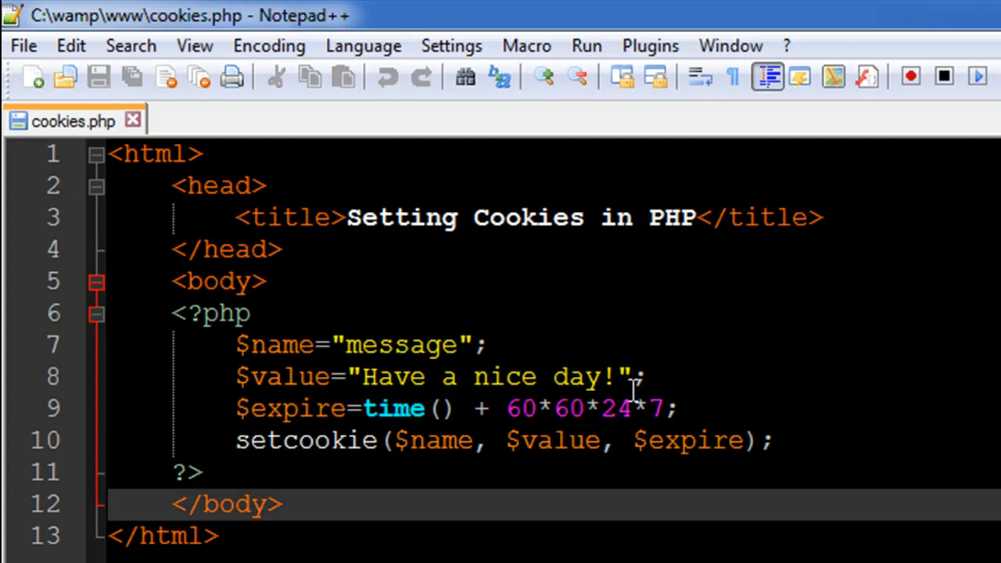
{"action": "mouse_move", "coordinate": [321, 412]}
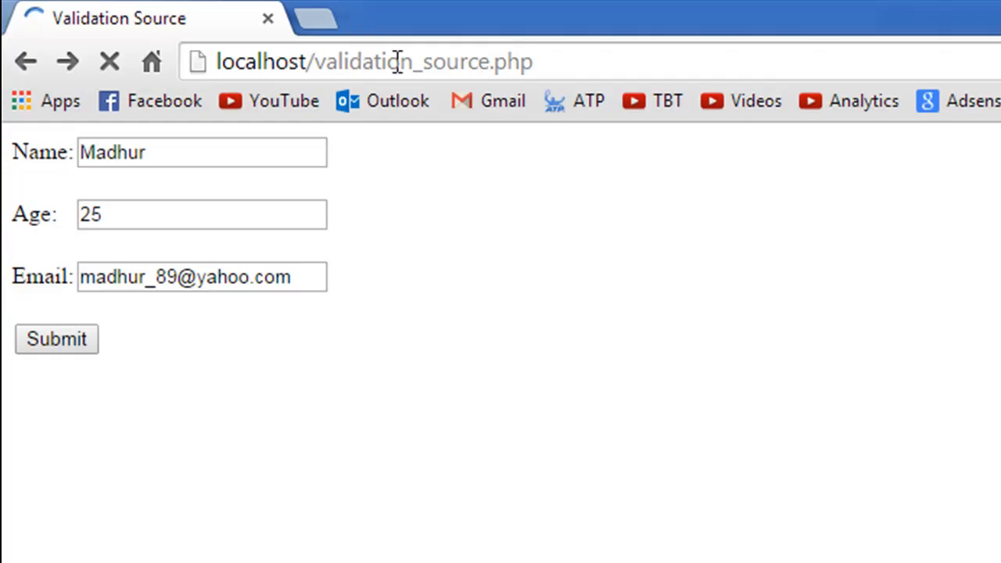
- Enter the address localhost/cooki.php in Chrome to run the cookies page
{"action": "type", "text": "localhost/cooki.php"}
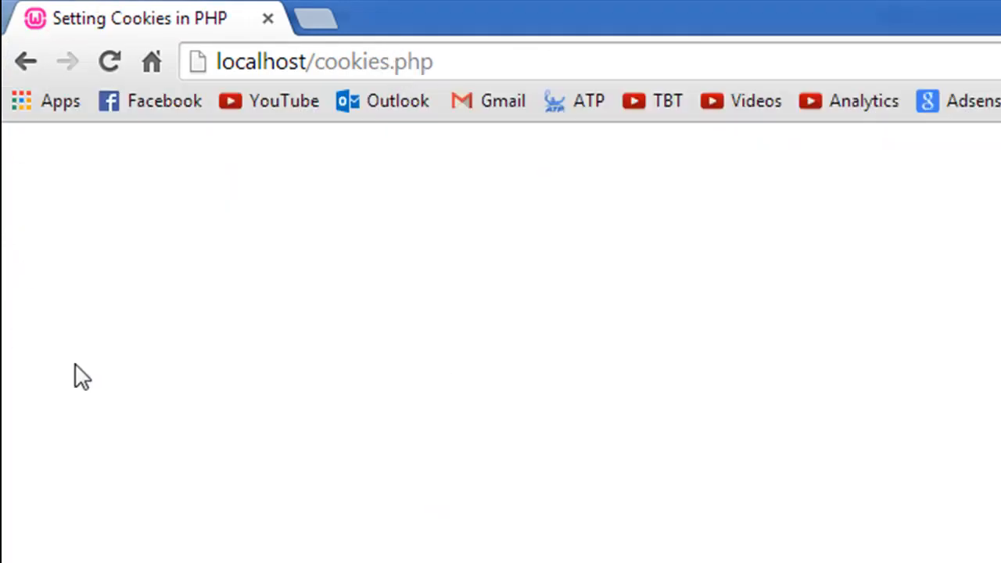
{"action": "mouse_move", "coordinate": [42, 305]}
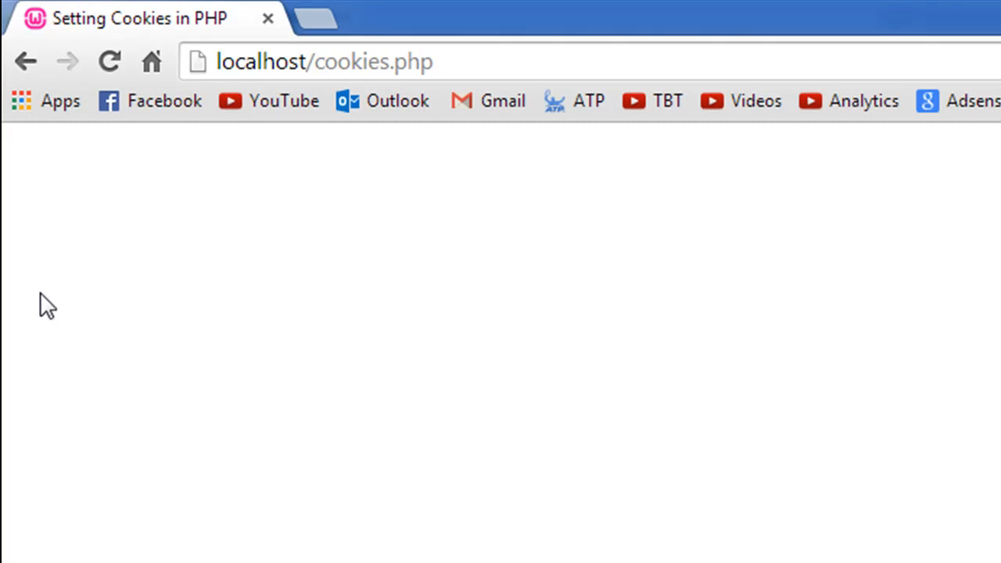
{"action": "mouse_move", "coordinate": [116, 14]}
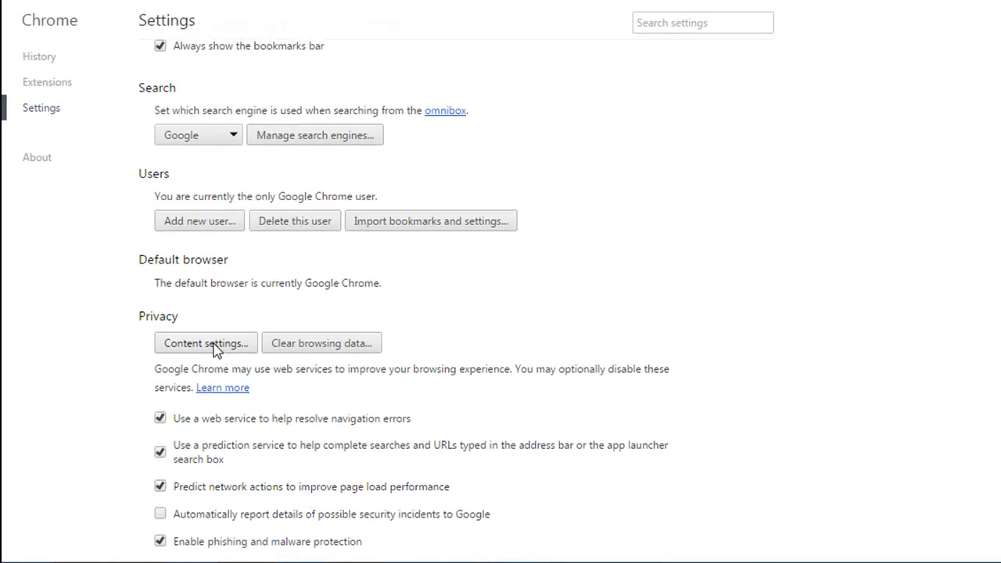
- Go through Content settings to All cookies and site data
{"action": "left_click", "coordinate": [206, 343]}
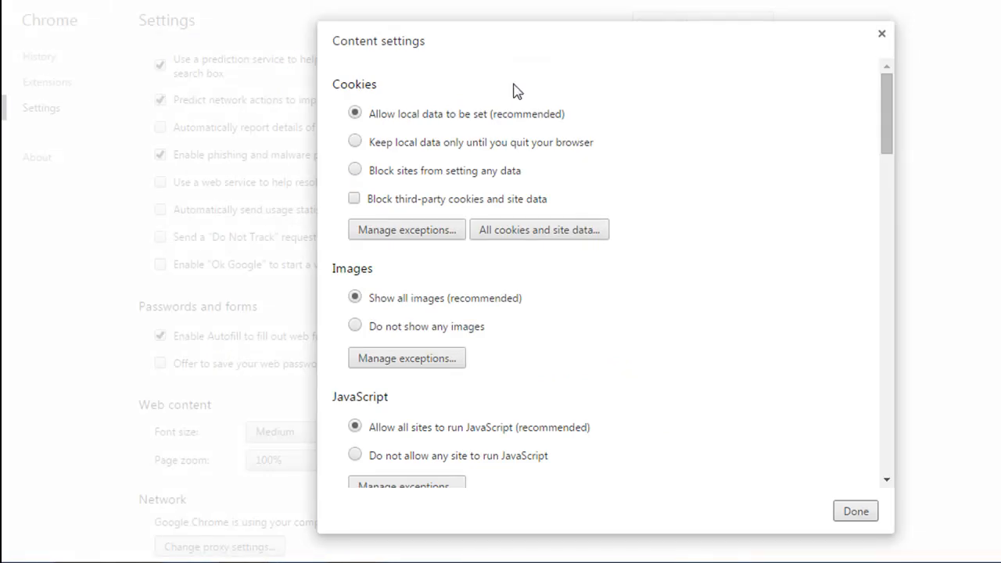
{"action": "mouse_move", "coordinate": [421, 233]}
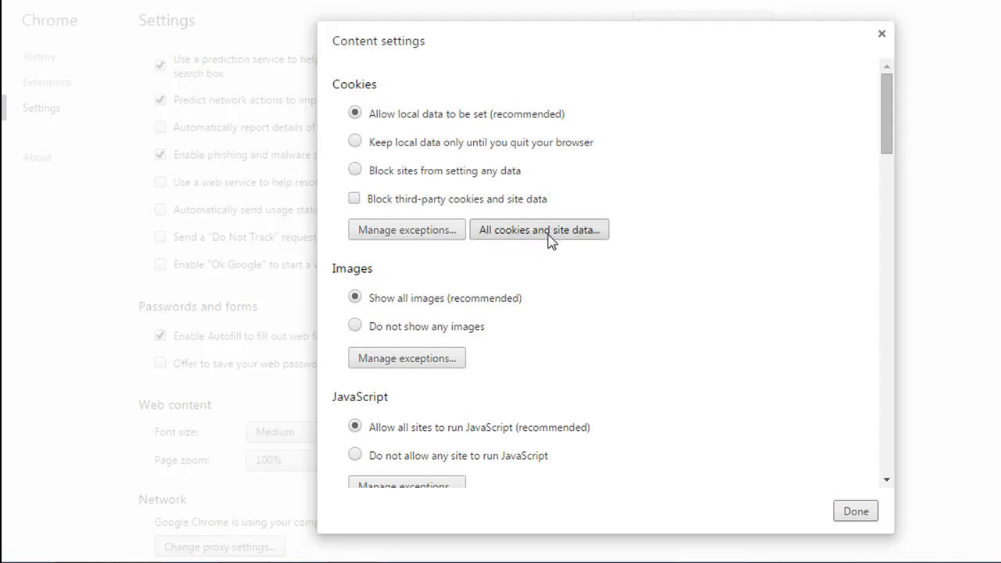
{"action": "left_click", "coordinate": [539, 229]}
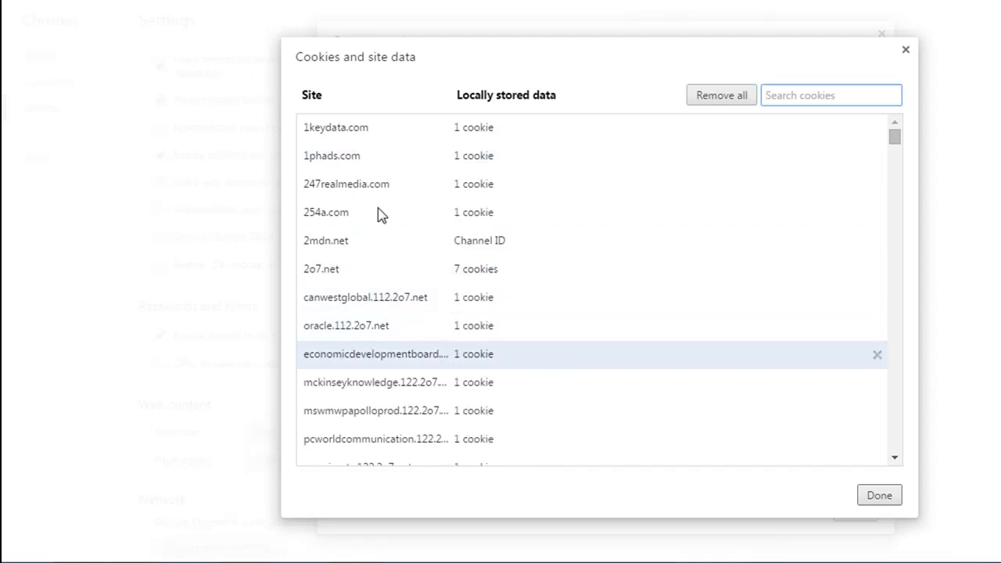
- Filter cookies by 'localhost' and expand it to show message, pma_collation_connection and pma_lang
{"action": "left_click", "coordinate": [831, 95]}
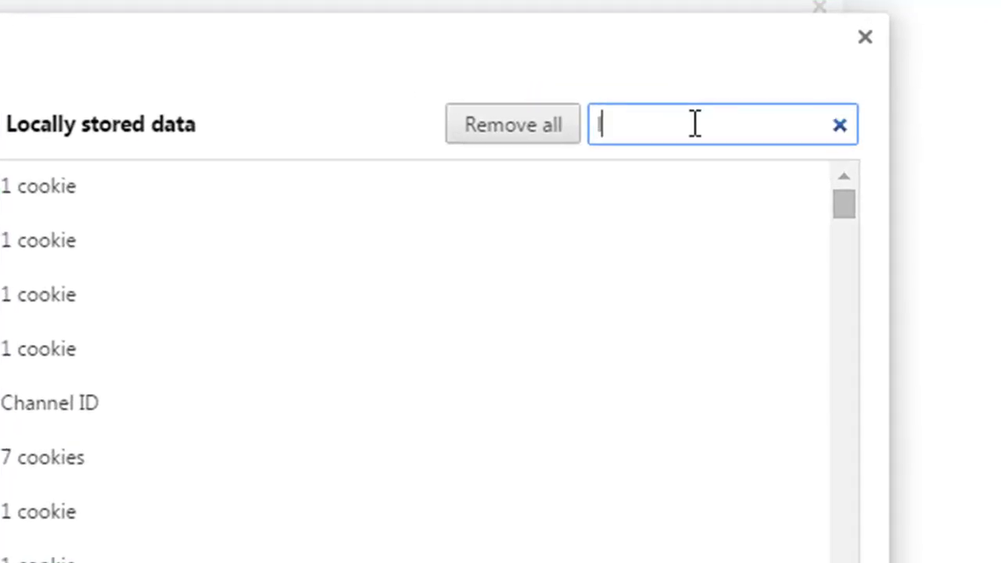
{"action": "type", "text": "localhost"}
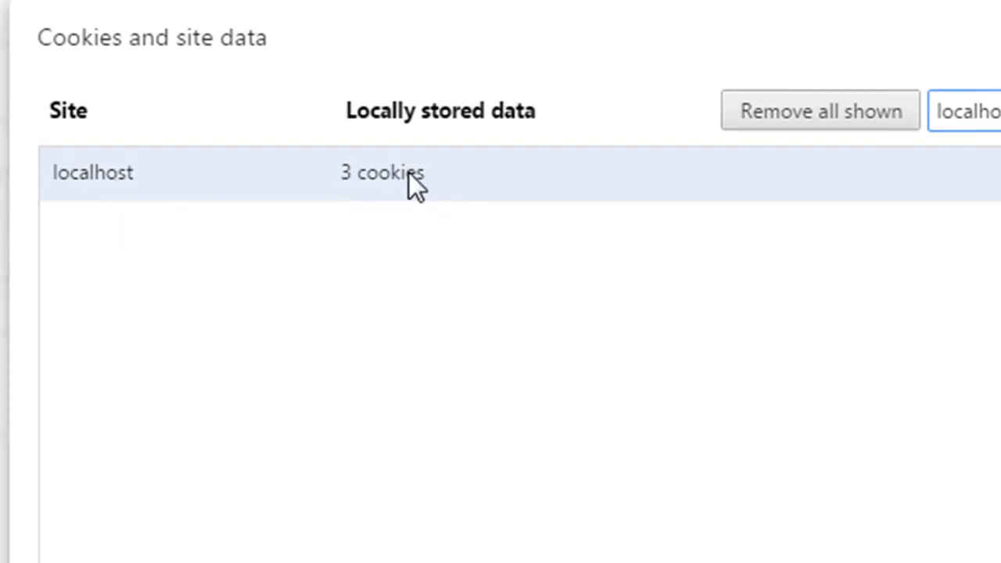
{"action": "left_click", "coordinate": [94, 173]}
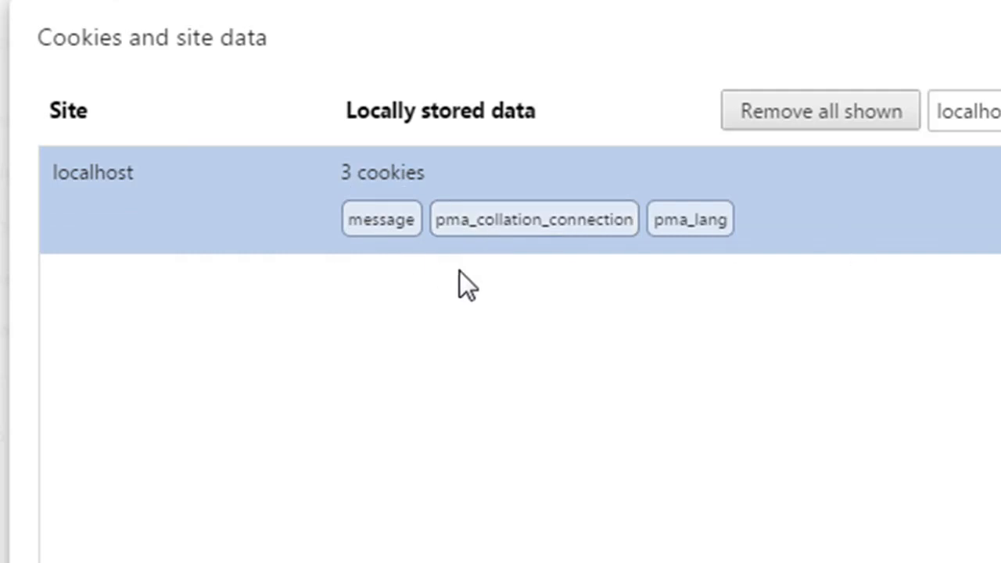
{"action": "mouse_move", "coordinate": [378, 235]}
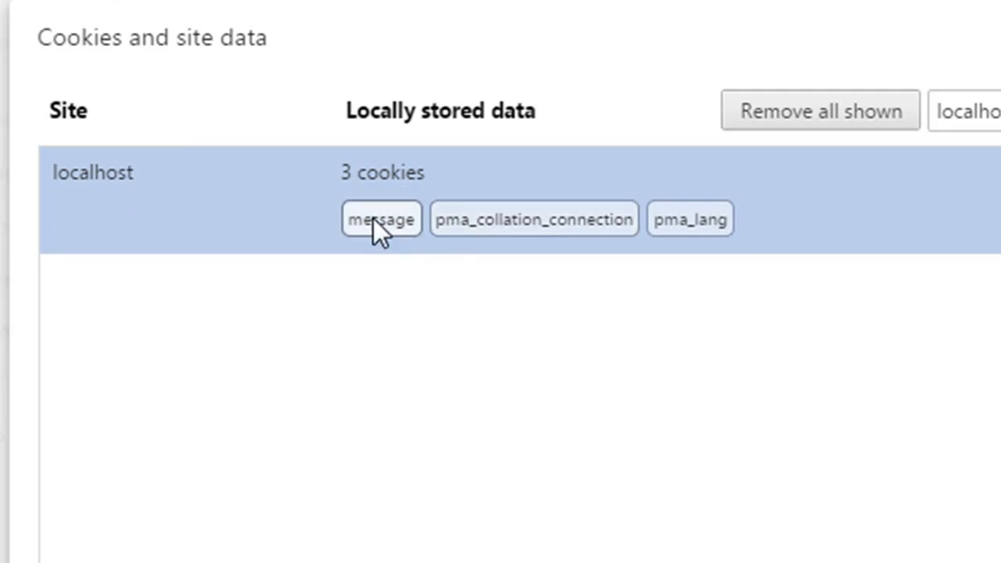
- View the message cookie's 'Have+a+nice+day!' one-week expiry details, then close the cookies list
{"action": "left_click", "coordinate": [380, 219]}
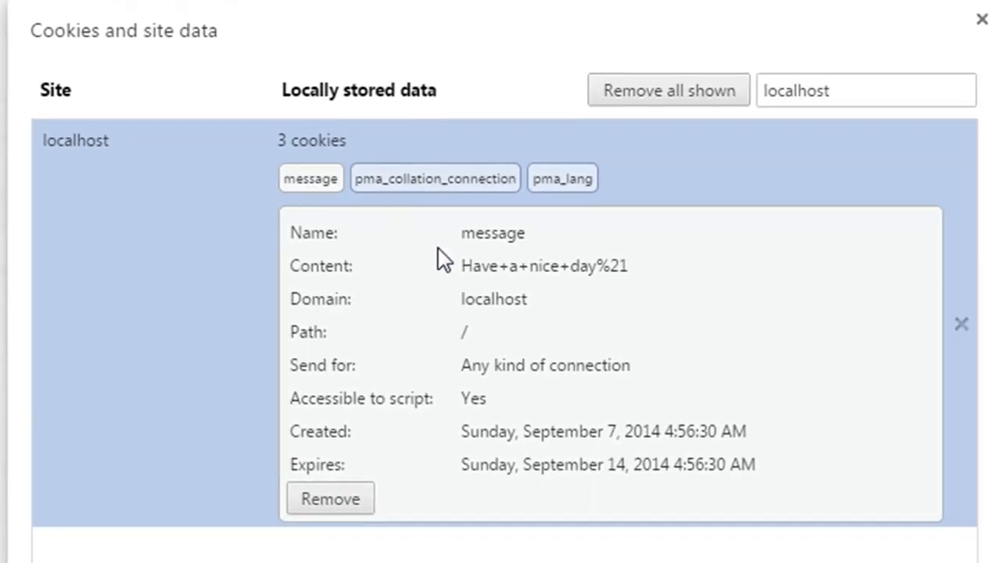
{"action": "mouse_move", "coordinate": [529, 250]}
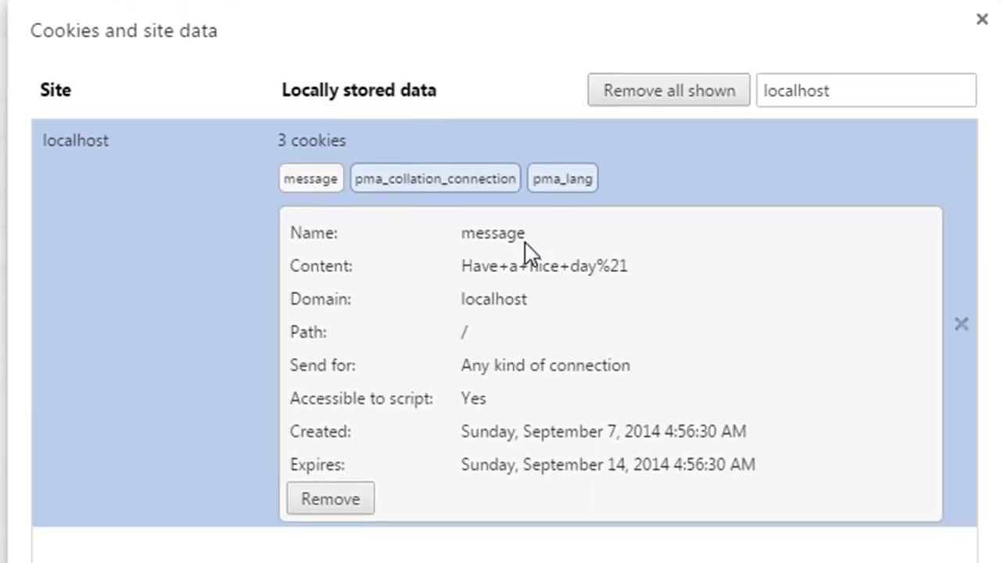
{"action": "mouse_move", "coordinate": [524, 303]}
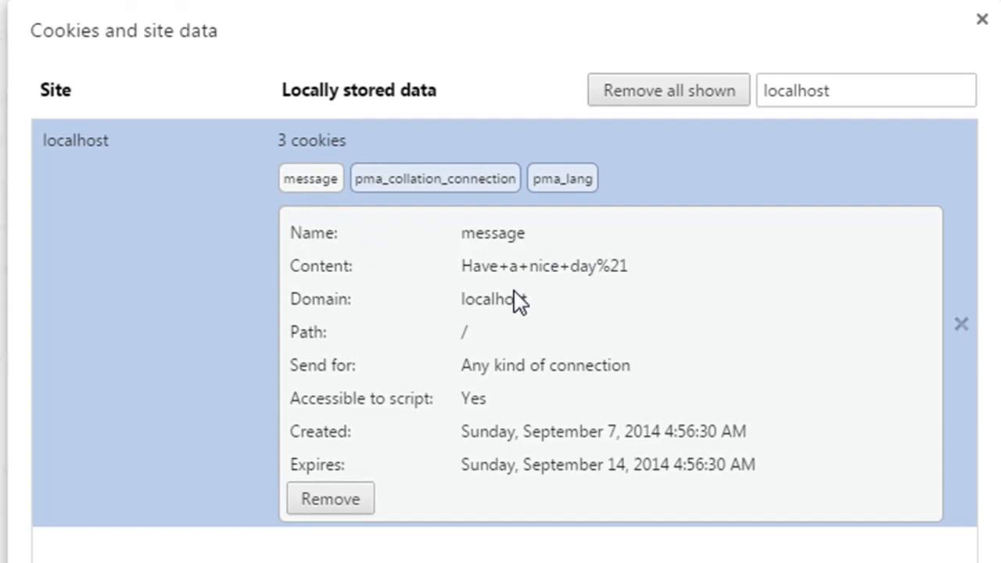
{"action": "mouse_move", "coordinate": [477, 288]}
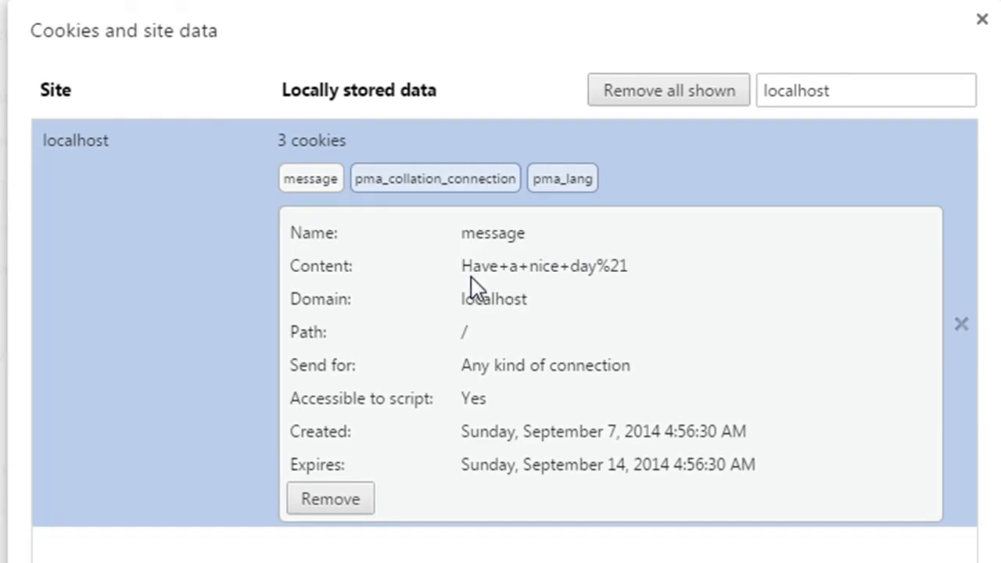
{"action": "mouse_move", "coordinate": [587, 296]}
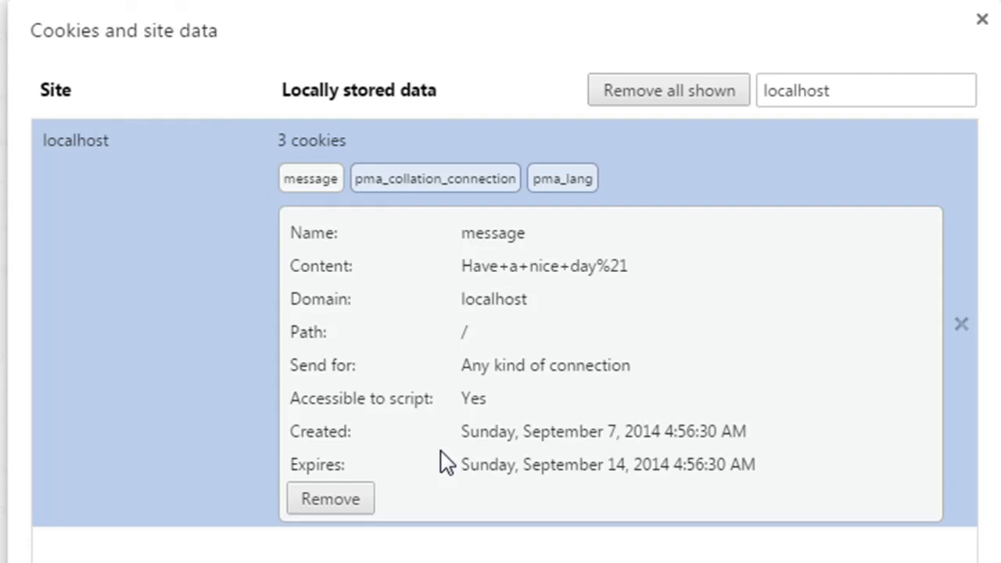
{"action": "mouse_move", "coordinate": [504, 465]}
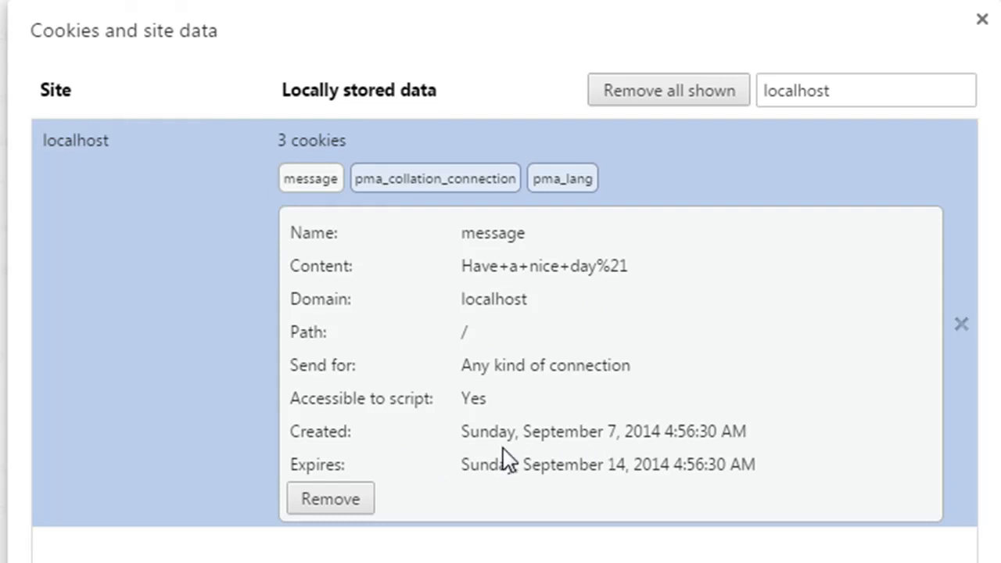
{"action": "mouse_move", "coordinate": [678, 469]}
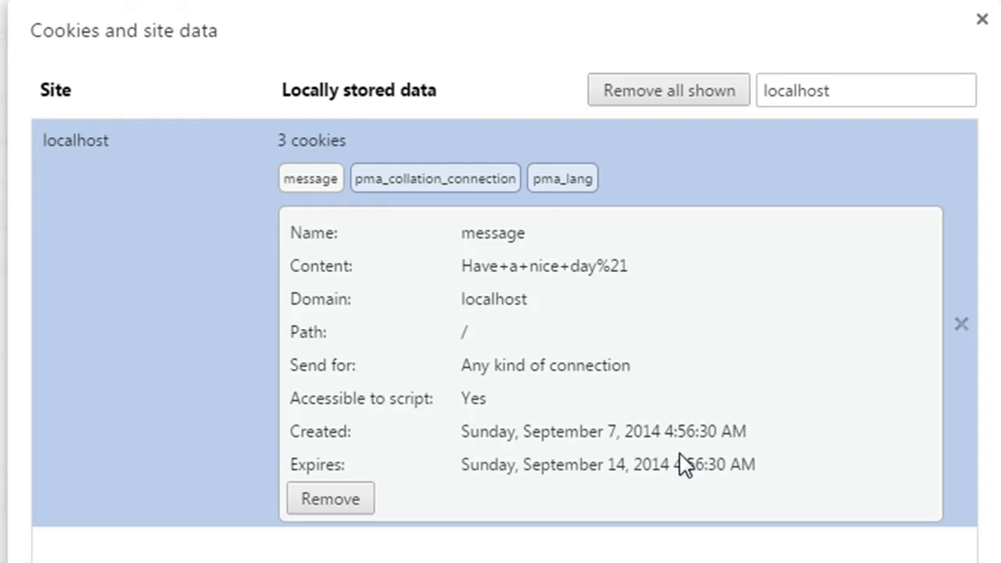
{"action": "mouse_move", "coordinate": [506, 445]}
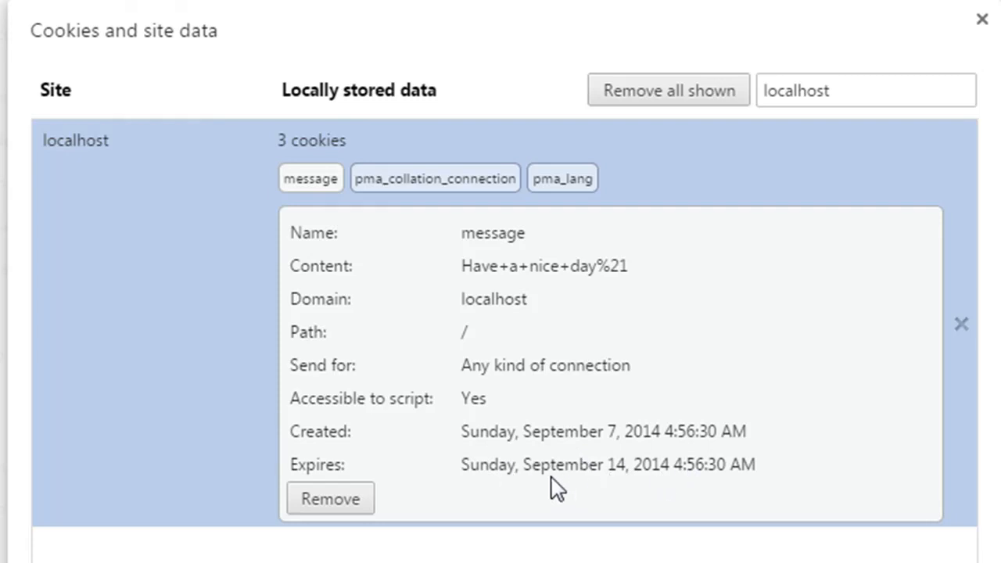
{"action": "mouse_move", "coordinate": [606, 500]}
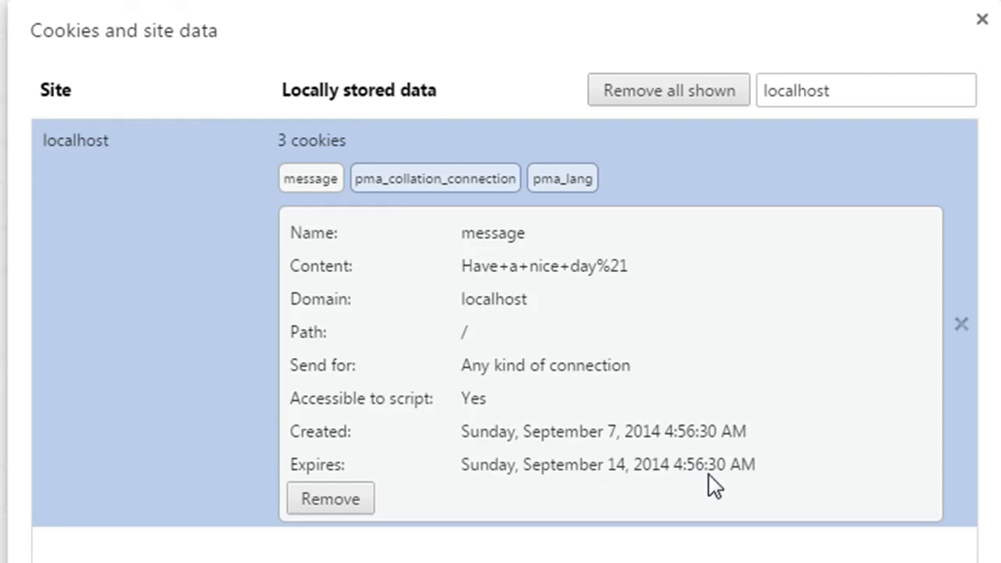
{"action": "mouse_move", "coordinate": [670, 440]}
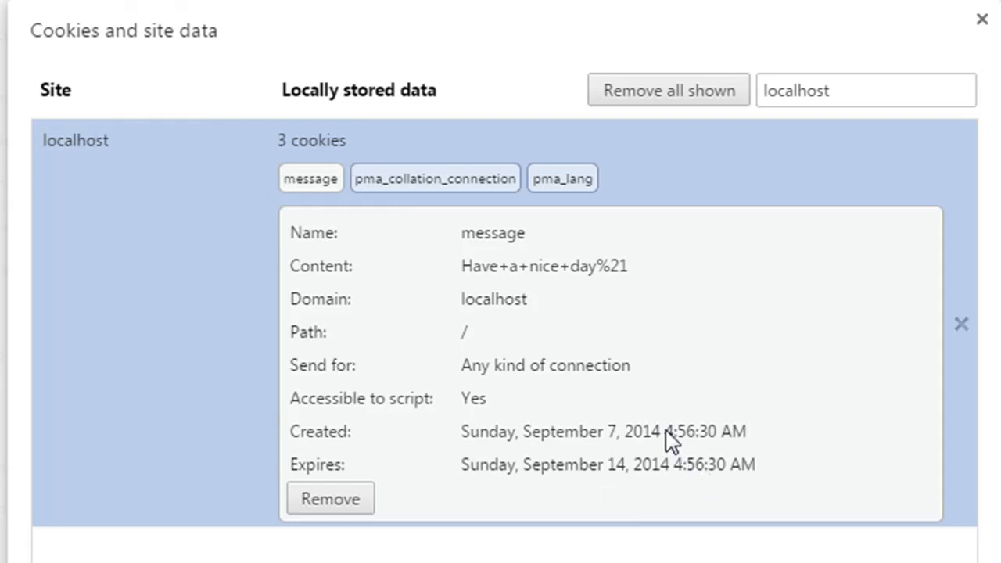
{"action": "mouse_move", "coordinate": [662, 494]}
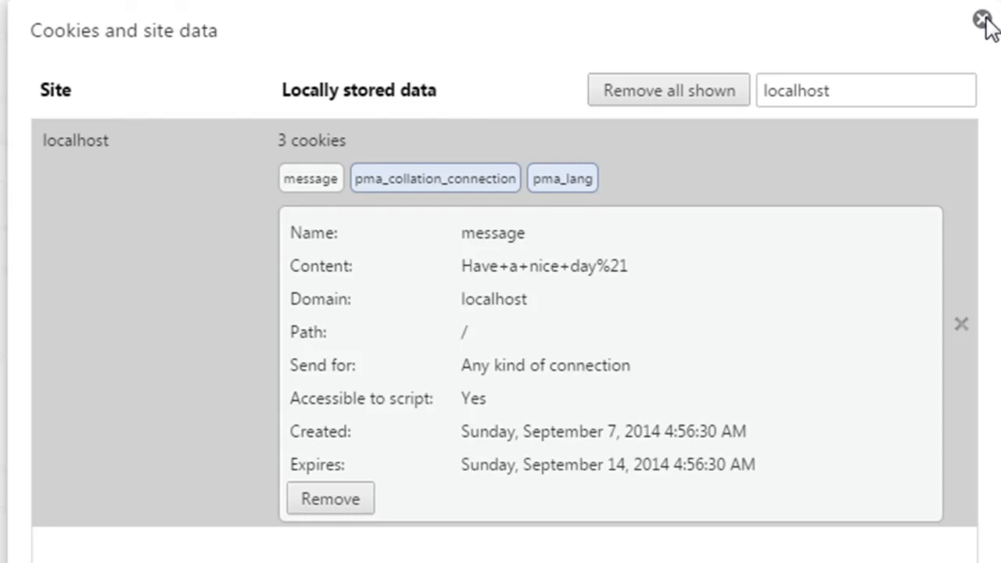
{"action": "left_click", "coordinate": [978, 19]}
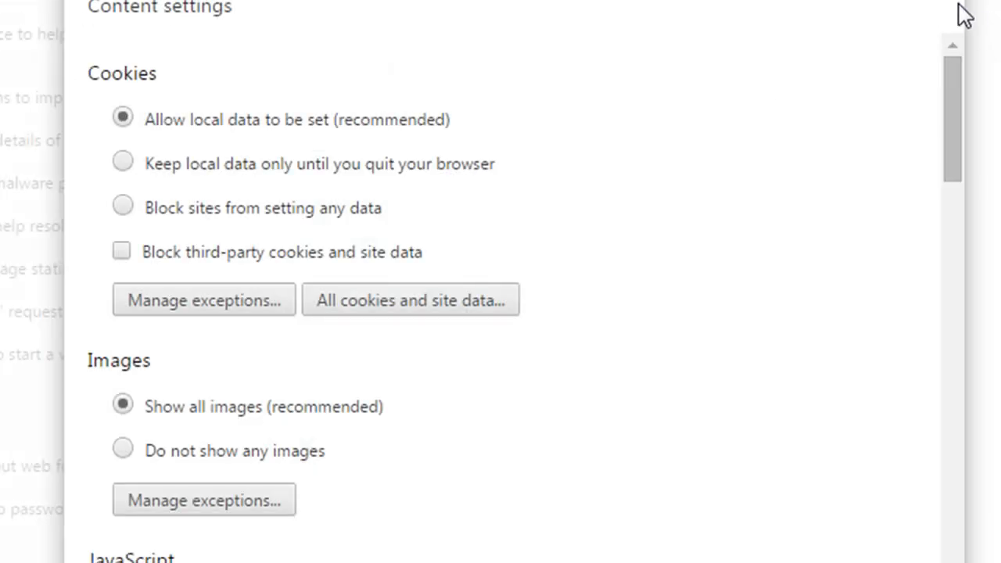